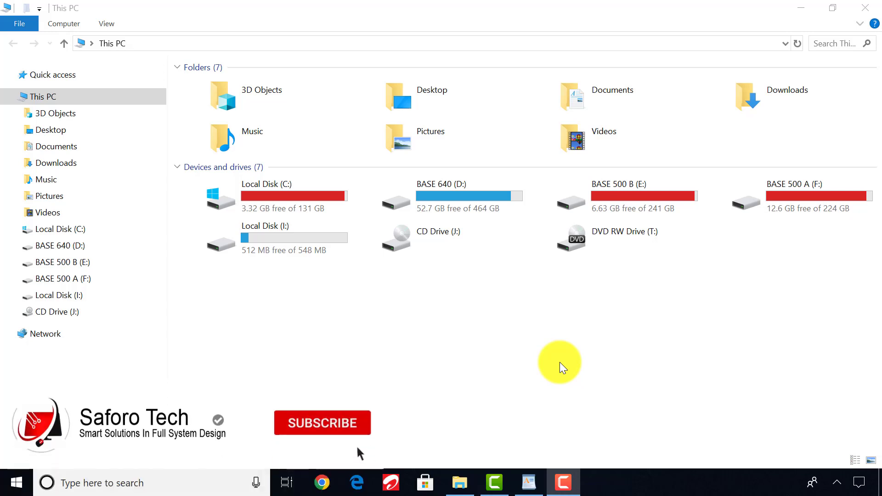
Step: Search Google for 'aomei partition assistant' and reach the diskpart.com site
{"action": "left_click", "coordinate": [321, 422]}
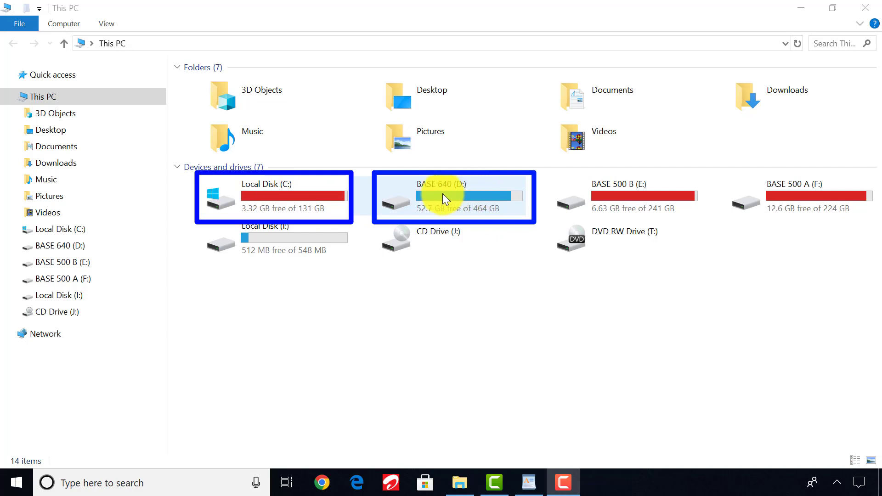
{"action": "mouse_move", "coordinate": [338, 195]}
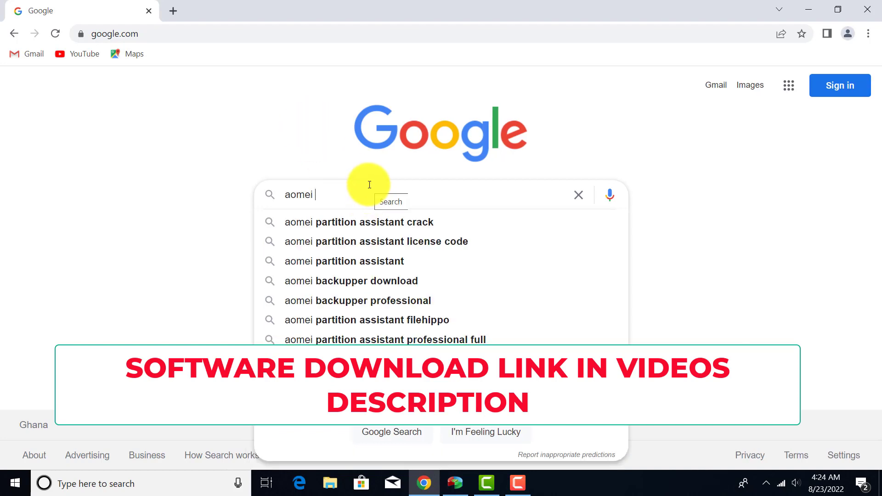
{"action": "type", "text": "partition assistant"}
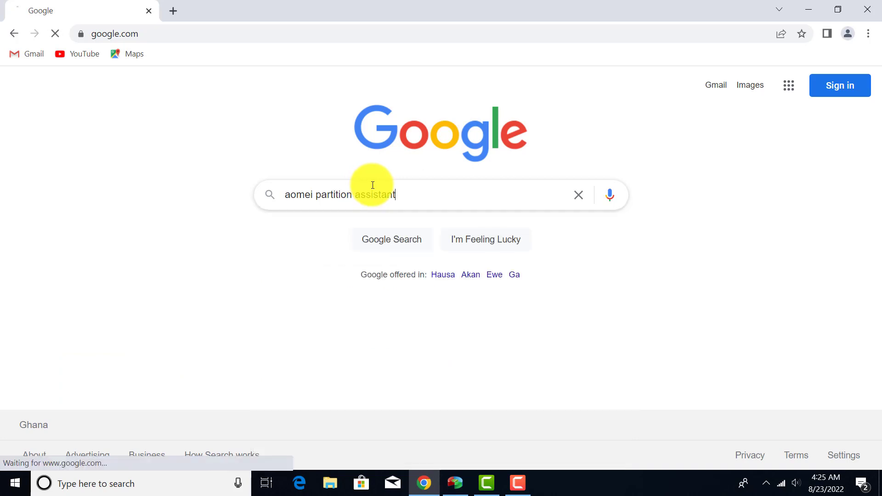
{"action": "left_click", "coordinate": [395, 195]}
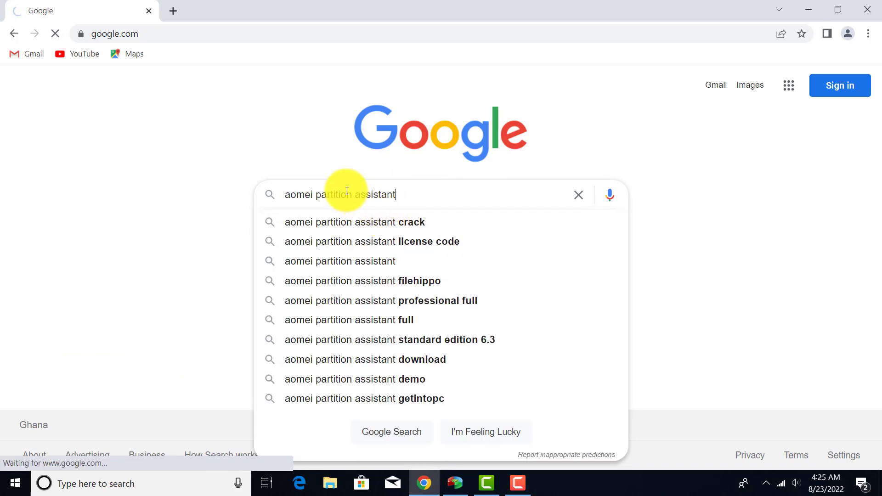
{"action": "key", "text": "enter"}
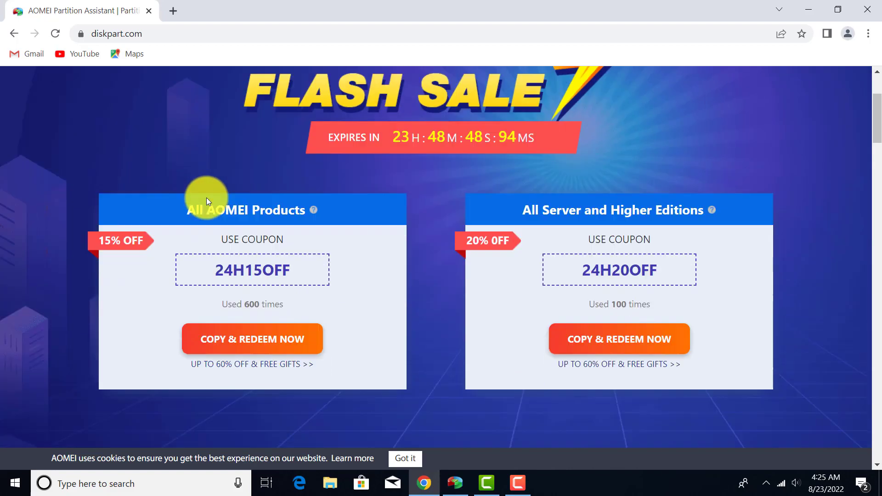
Step: From the Partition Assistant Standard download page, download the free Standard edition installer
{"action": "scroll", "scroll_direction": "down", "scroll_amount": 3}
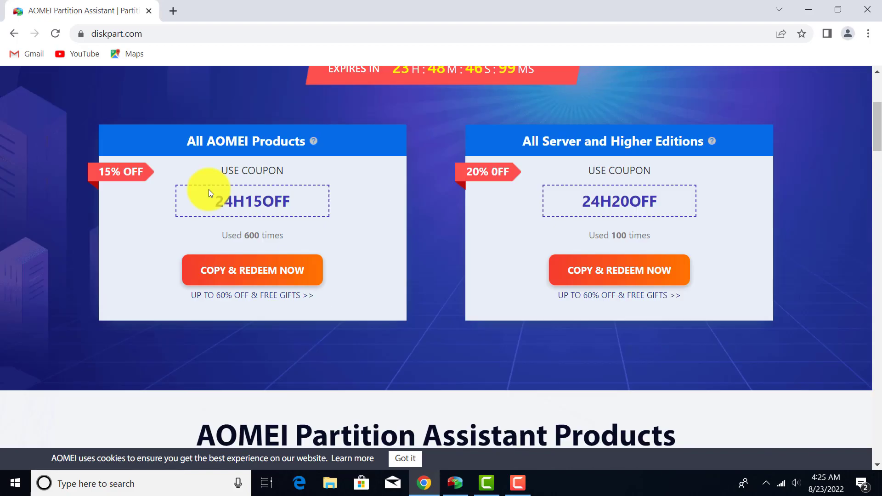
{"action": "scroll", "scroll_direction": "down", "scroll_amount": 3}
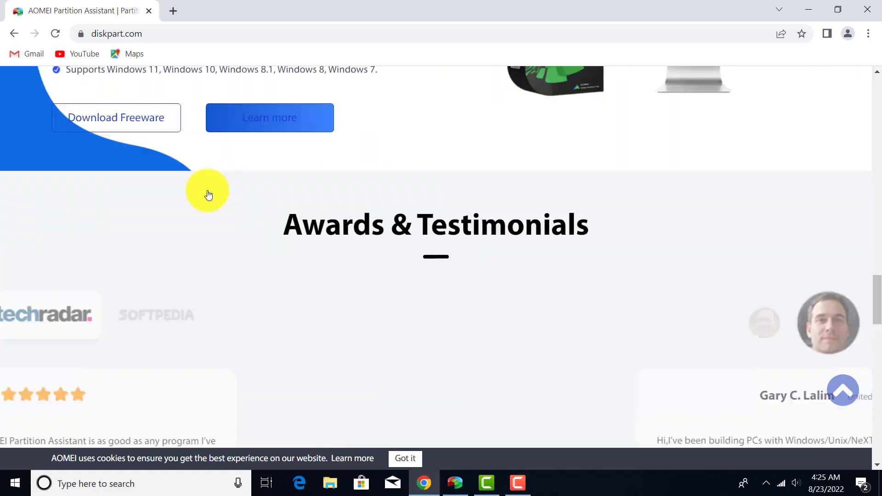
{"action": "scroll", "scroll_direction": "down", "scroll_amount": 3}
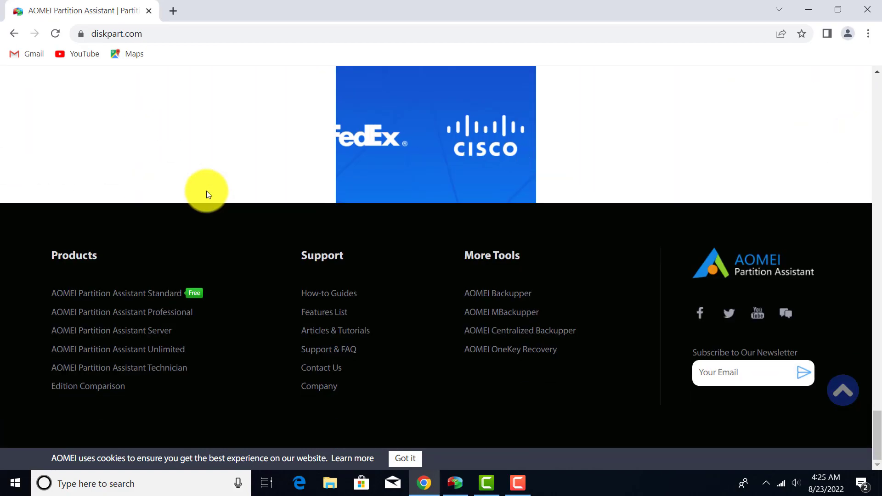
{"action": "scroll", "scroll_direction": "up", "scroll_amount": 3}
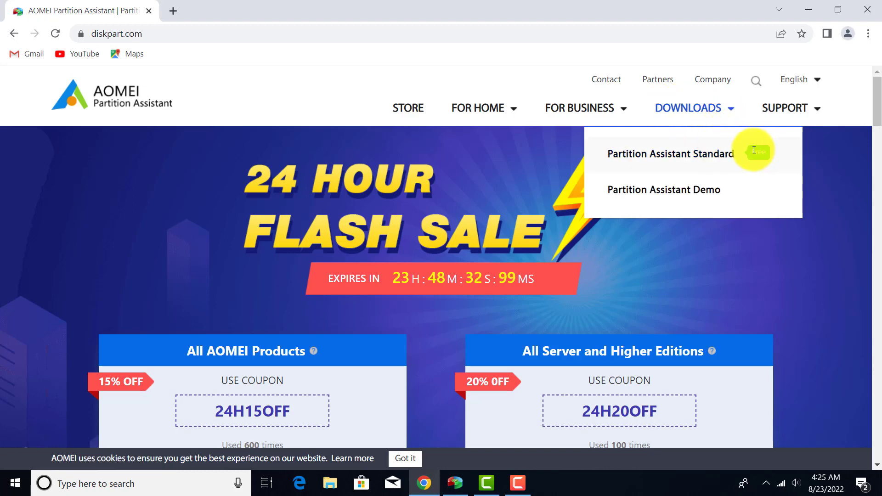
{"action": "left_click", "coordinate": [670, 153]}
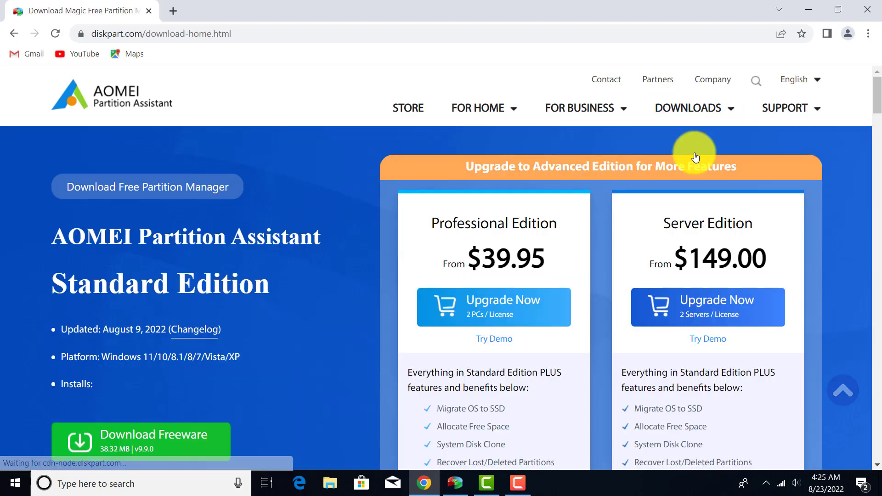
{"action": "scroll", "scroll_direction": "down", "scroll_amount": 3}
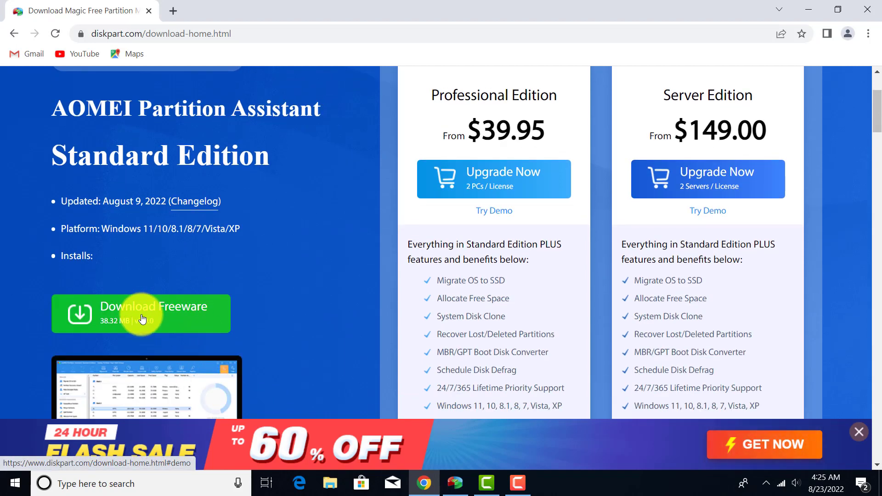
{"action": "left_click", "coordinate": [141, 313]}
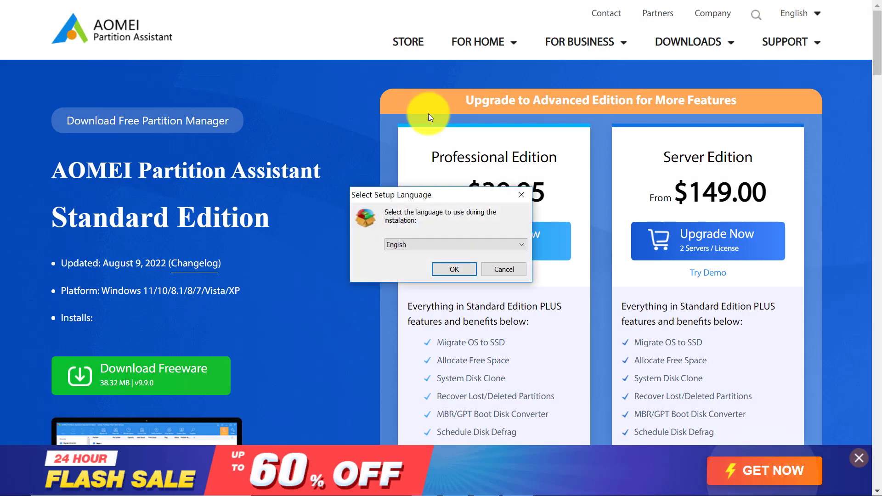
Step: Install AOMEI Partition Assistant 9.3 in English, skipping the Pro upgrade offer
{"action": "left_click", "coordinate": [454, 269]}
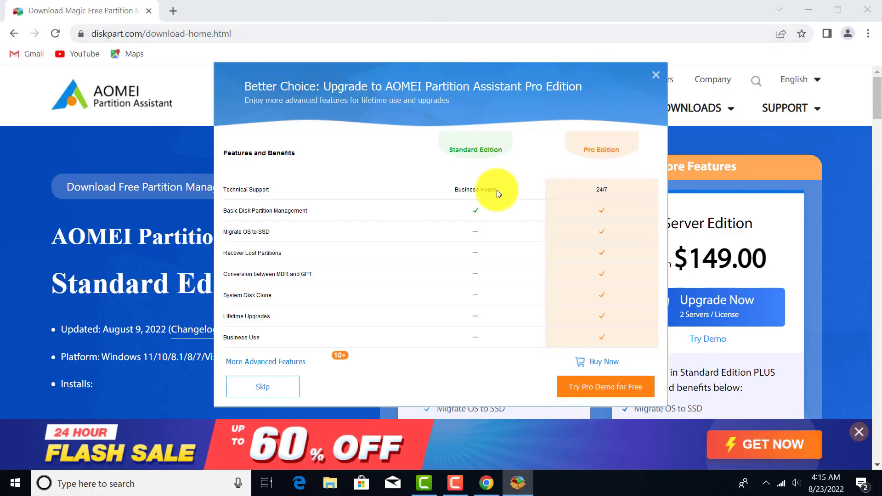
{"action": "mouse_move", "coordinate": [539, 349]}
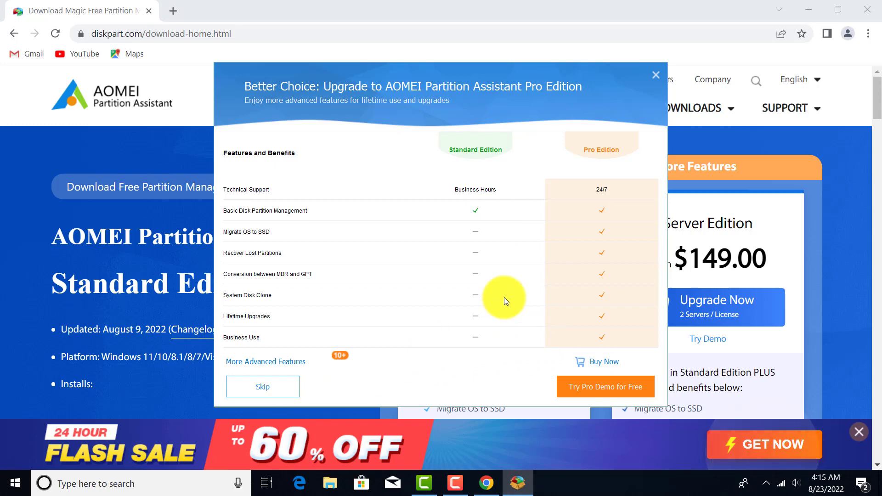
{"action": "mouse_move", "coordinate": [495, 342]}
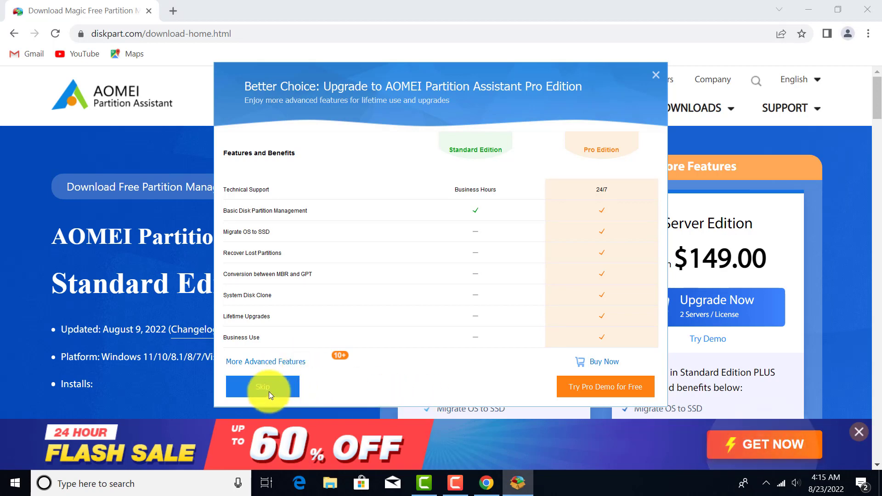
{"action": "left_click", "coordinate": [262, 387]}
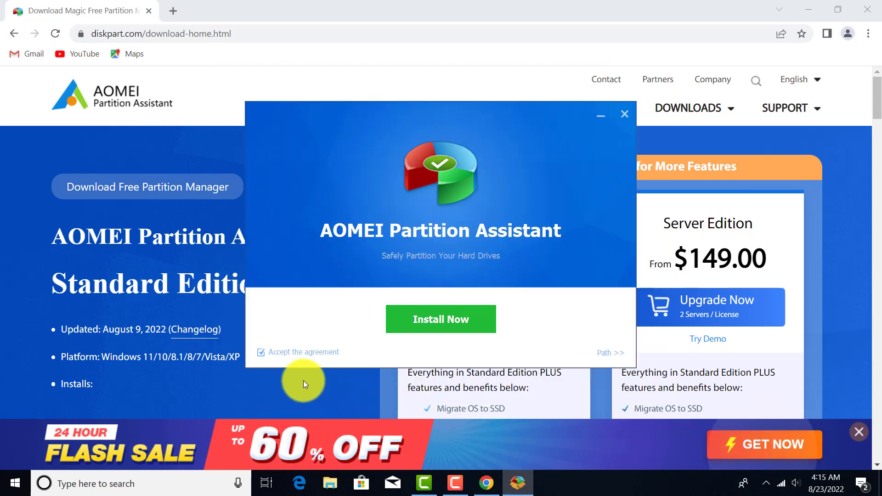
{"action": "left_click", "coordinate": [440, 319]}
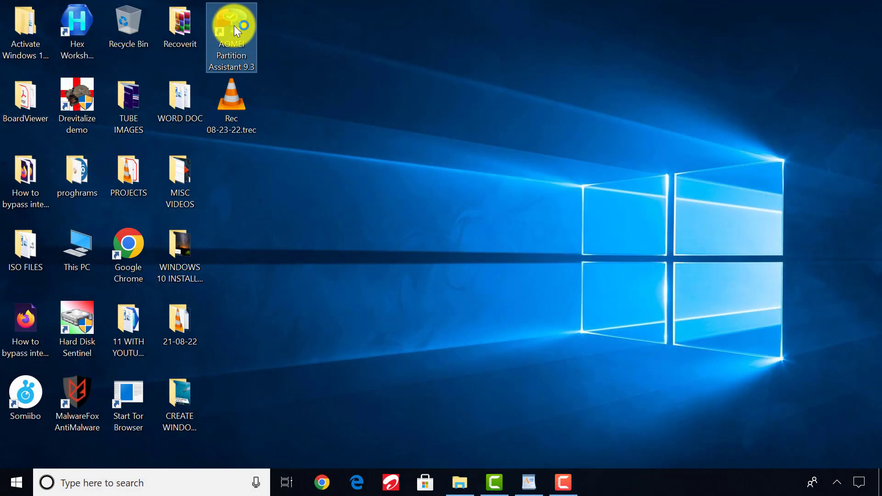
Step: Launch AOMEI Partition Assistant and bring up the operations menu for D:BASE 640
{"action": "double_click", "coordinate": [231, 27]}
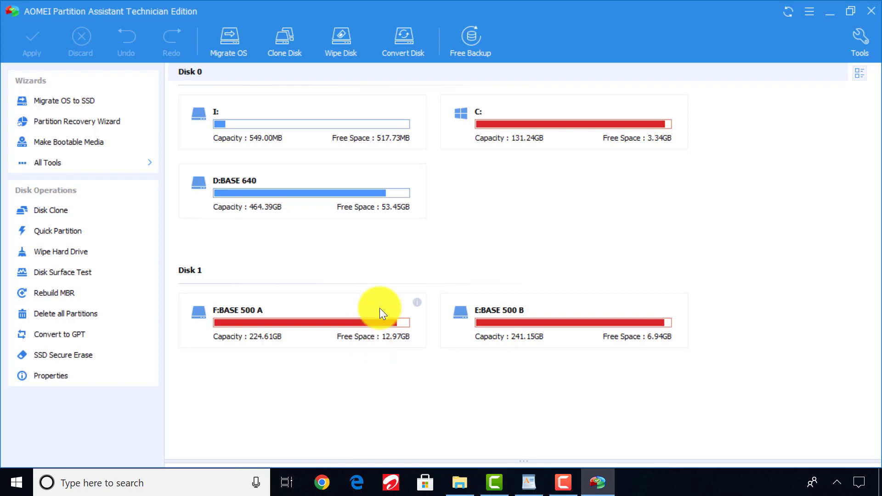
{"action": "mouse_move", "coordinate": [532, 130]}
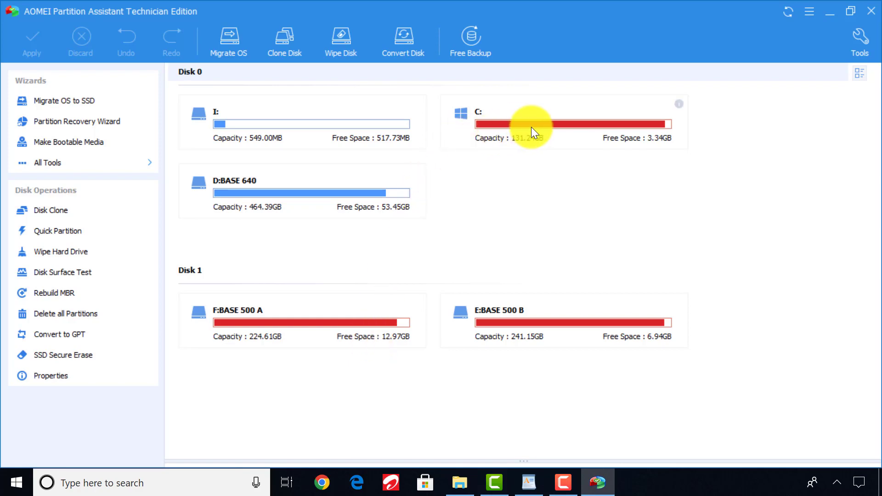
{"action": "mouse_move", "coordinate": [336, 209]}
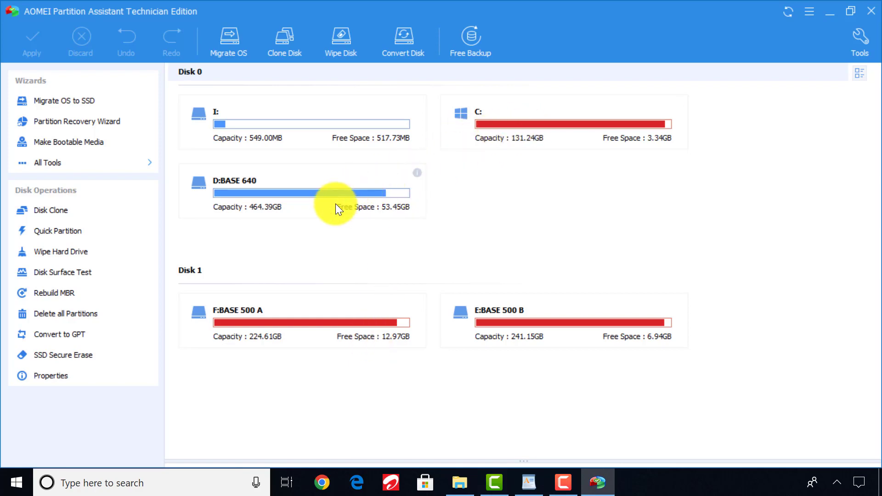
{"action": "mouse_move", "coordinate": [335, 197]}
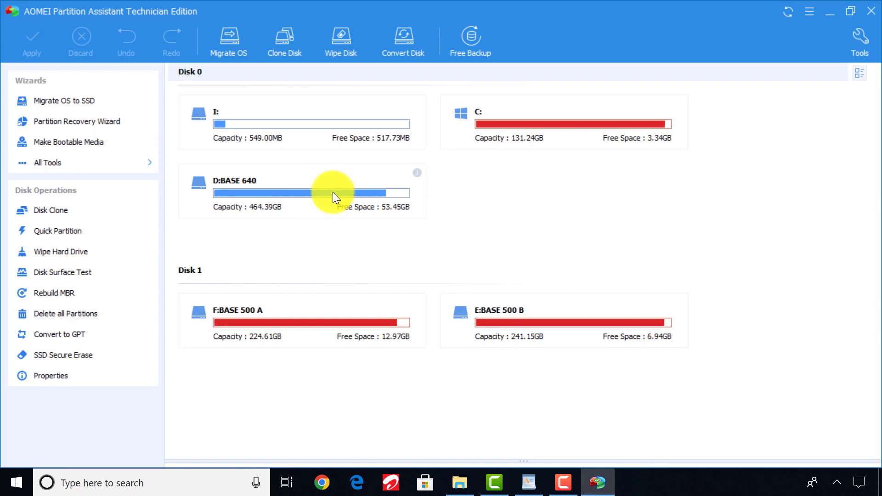
{"action": "right_click", "coordinate": [335, 197]}
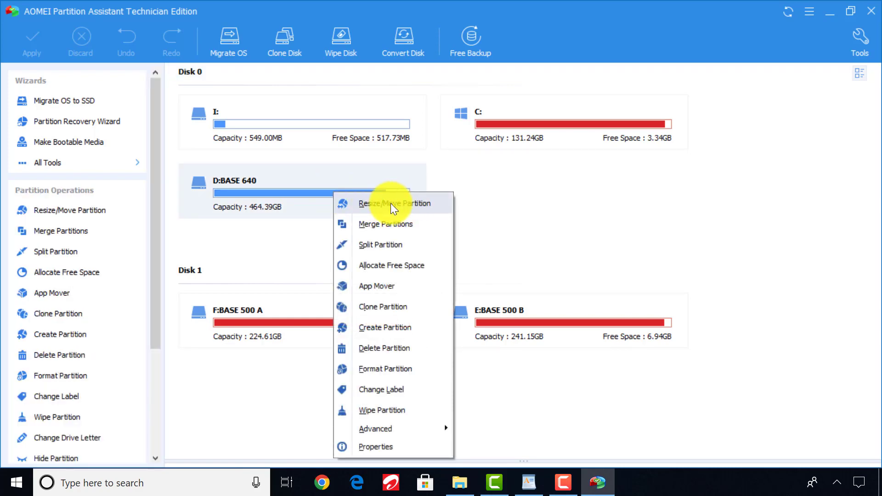
Step: Resize D: from its start down to 428.77 GB, freeing 35.62 GB of unallocated space before it
{"action": "left_click", "coordinate": [397, 204]}
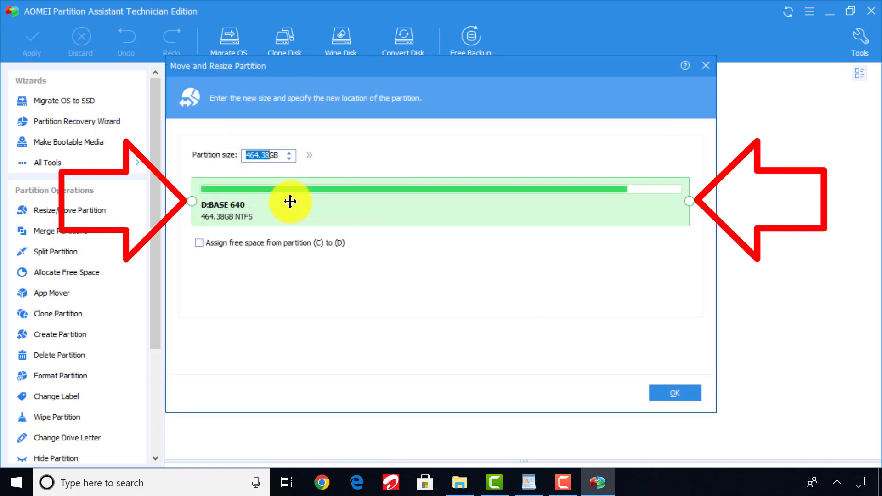
{"action": "mouse_move", "coordinate": [316, 209]}
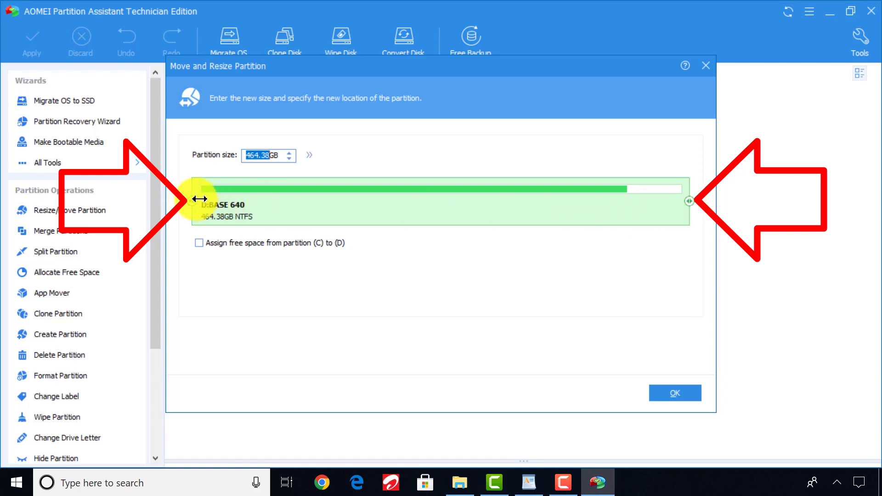
{"action": "left_click_drag", "start_coordinate": [688, 202], "coordinate": [689, 201]}
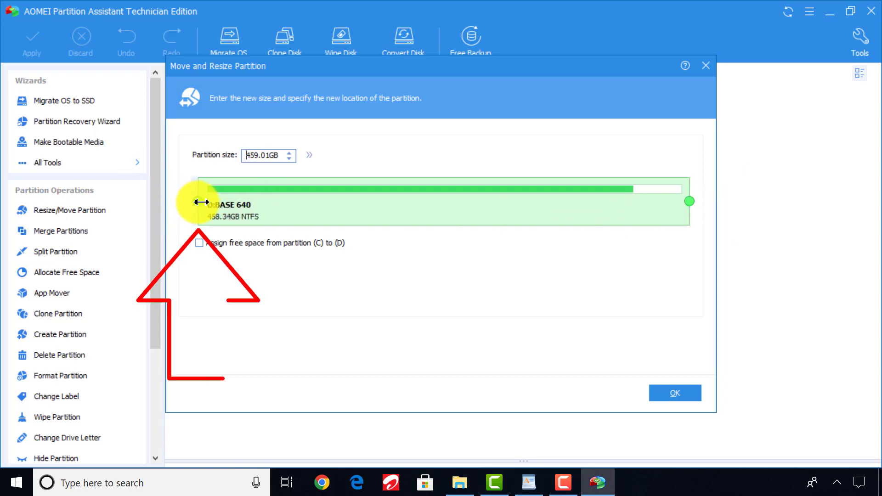
{"action": "left_click_drag", "start_coordinate": [201, 201], "coordinate": [213, 202]}
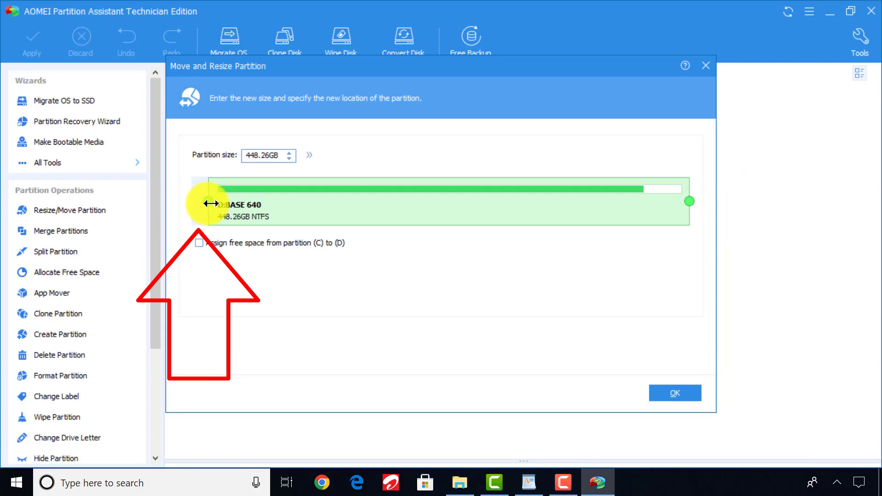
{"action": "left_click_drag", "start_coordinate": [207, 201], "coordinate": [212, 201]}
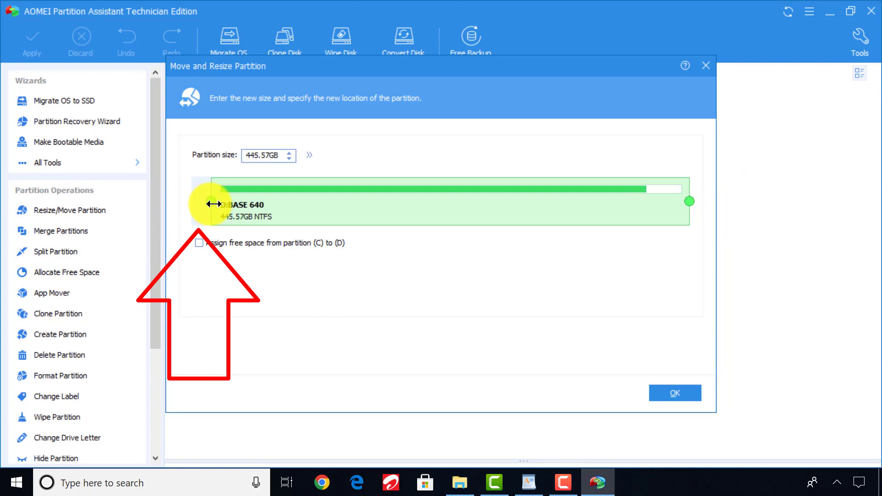
{"action": "left_click_drag", "start_coordinate": [219, 202], "coordinate": [231, 202]}
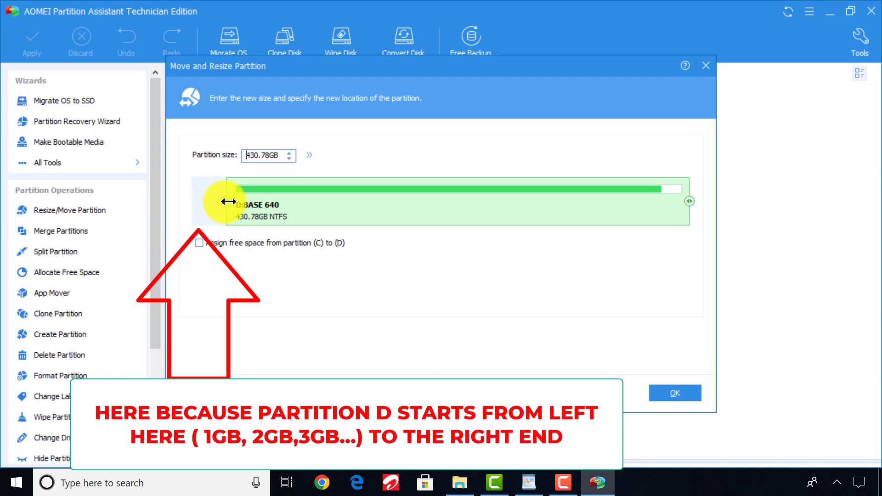
{"action": "left_click_drag", "start_coordinate": [227, 202], "coordinate": [237, 201]}
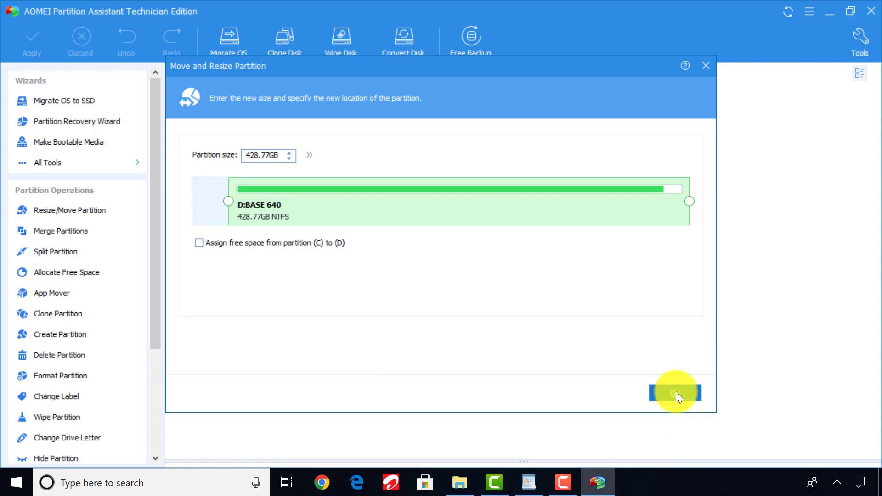
{"action": "left_click", "coordinate": [676, 393]}
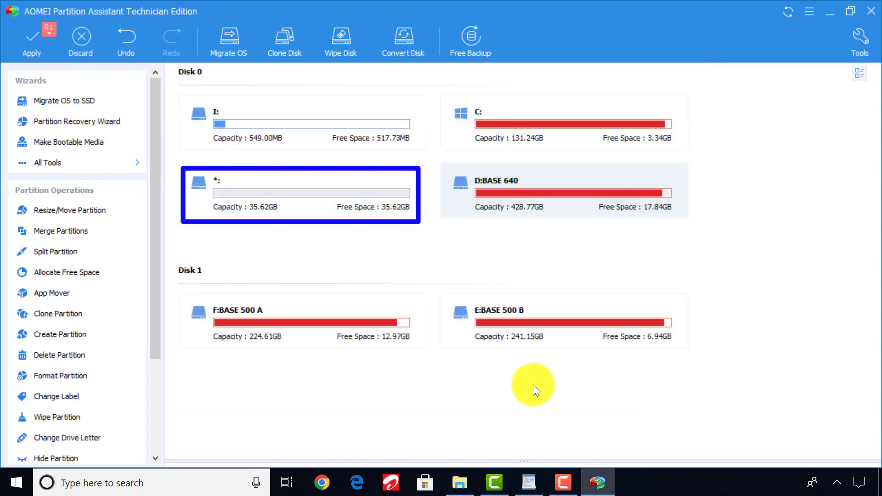
{"action": "mouse_move", "coordinate": [438, 235]}
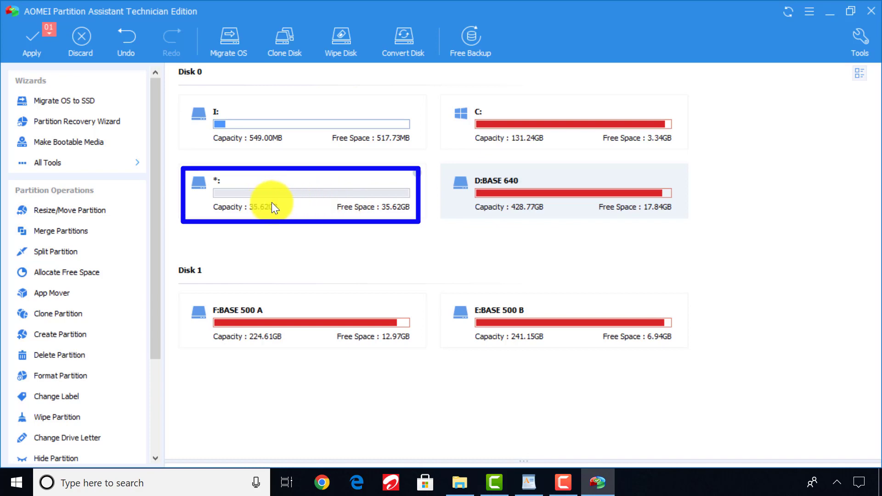
{"action": "mouse_move", "coordinate": [563, 130]}
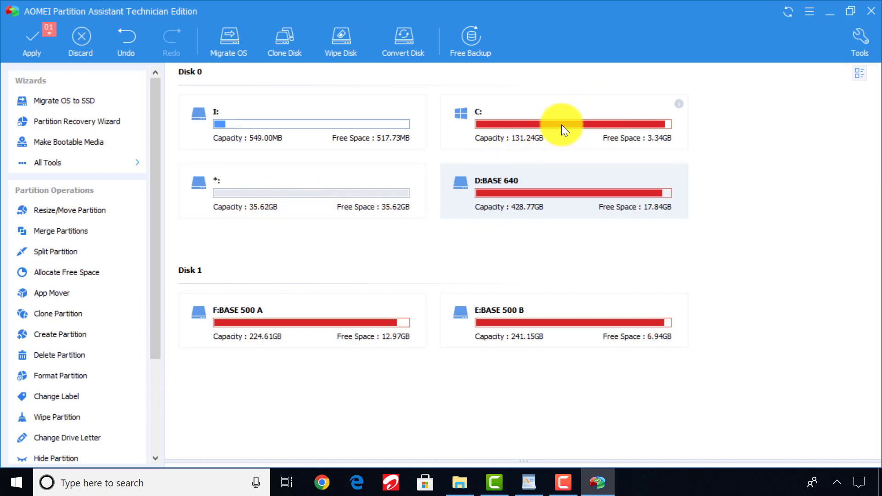
Step: Merge the 35.62 GB unallocated space into C:, bringing it to 166.86 GB
{"action": "right_click", "coordinate": [563, 122]}
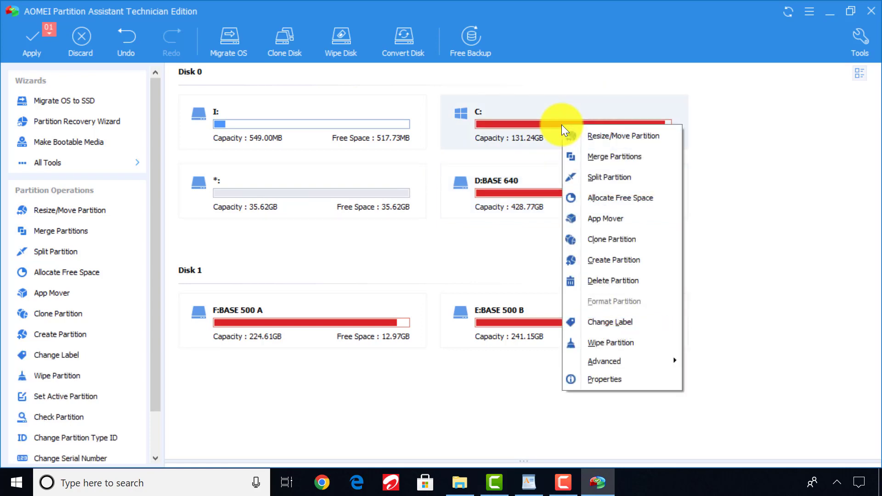
{"action": "mouse_move", "coordinate": [606, 162]}
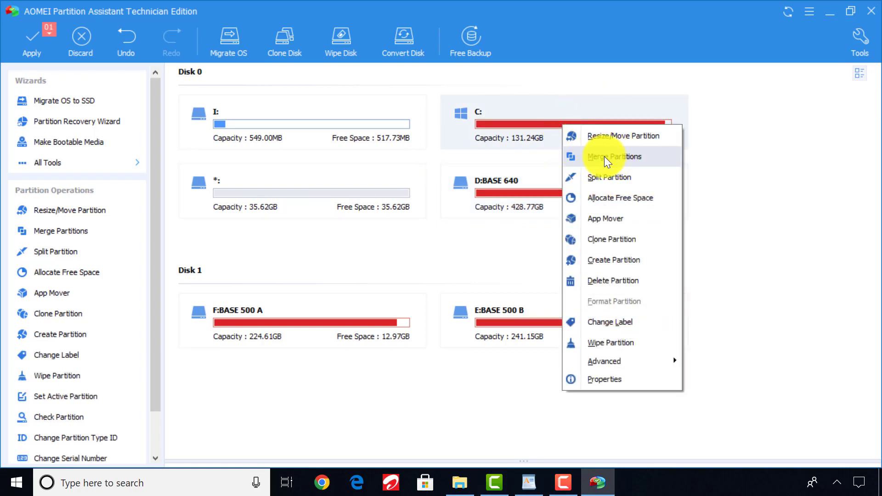
{"action": "left_click", "coordinate": [615, 156]}
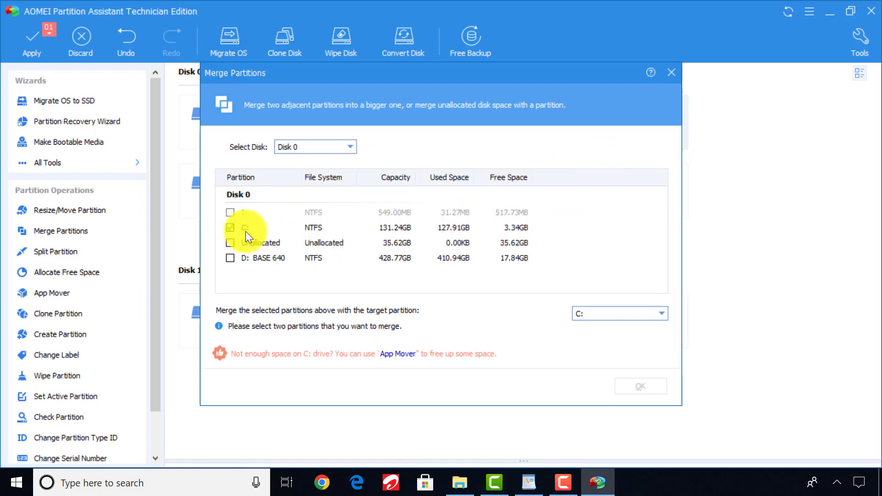
{"action": "left_click", "coordinate": [230, 243]}
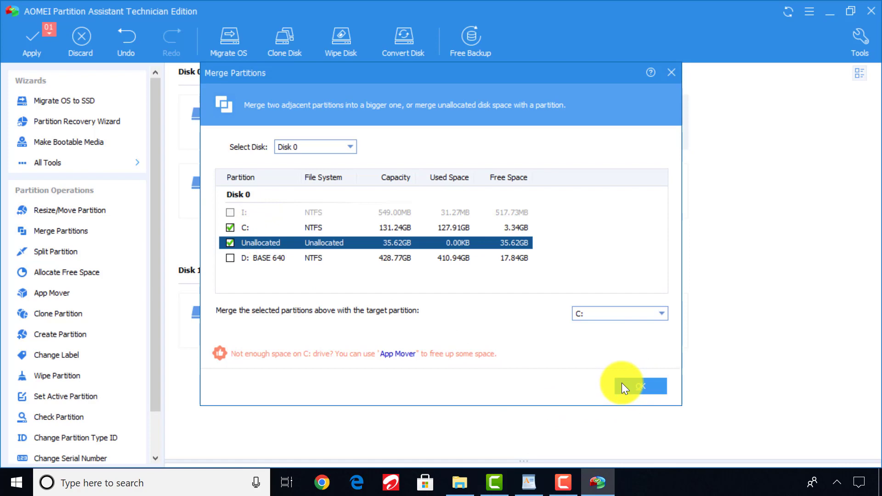
{"action": "left_click", "coordinate": [640, 386]}
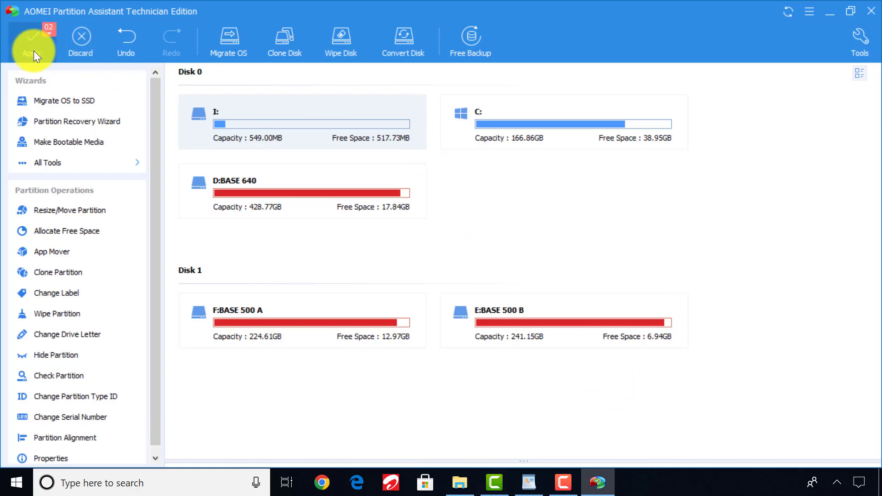
Step: Apply both pending operations so C: becomes 166.86 GB and D: 428.77 GB
{"action": "left_click", "coordinate": [32, 42]}
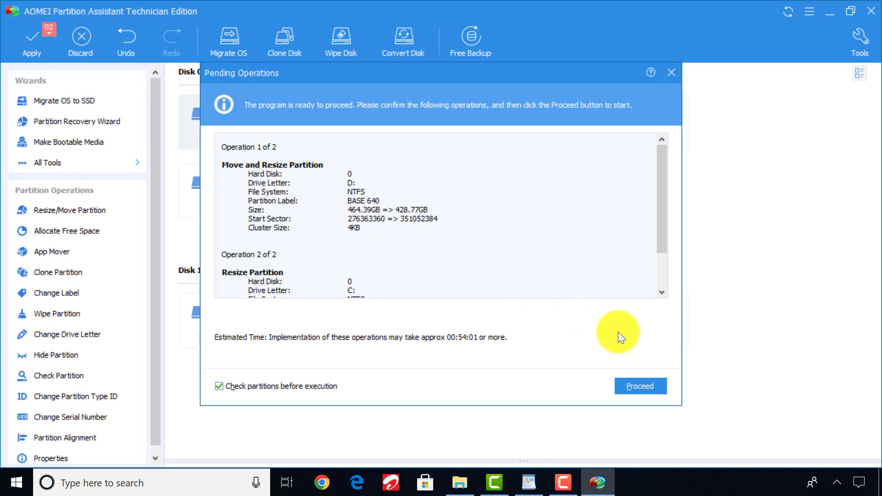
{"action": "left_click", "coordinate": [639, 386]}
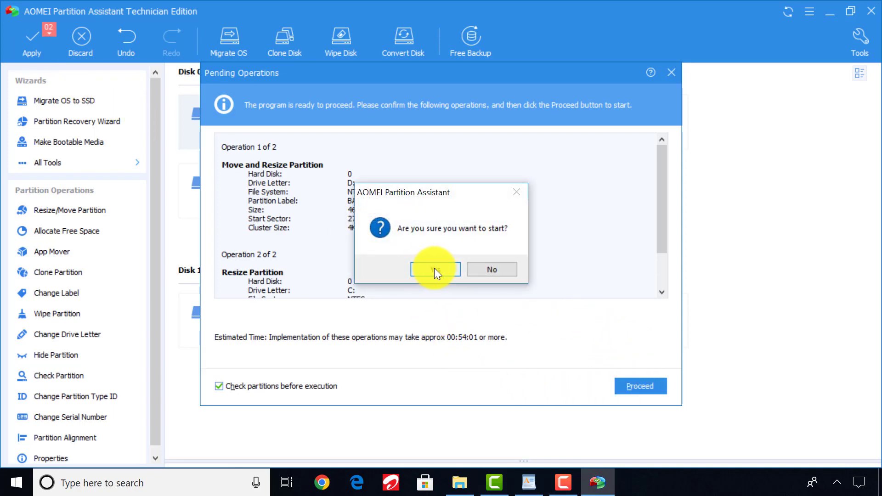
{"action": "left_click", "coordinate": [435, 269]}
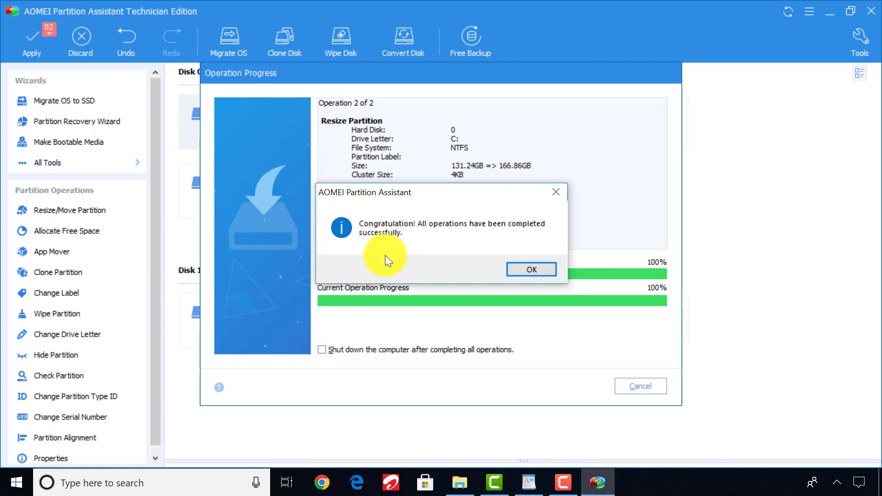
{"action": "left_click", "coordinate": [530, 269]}
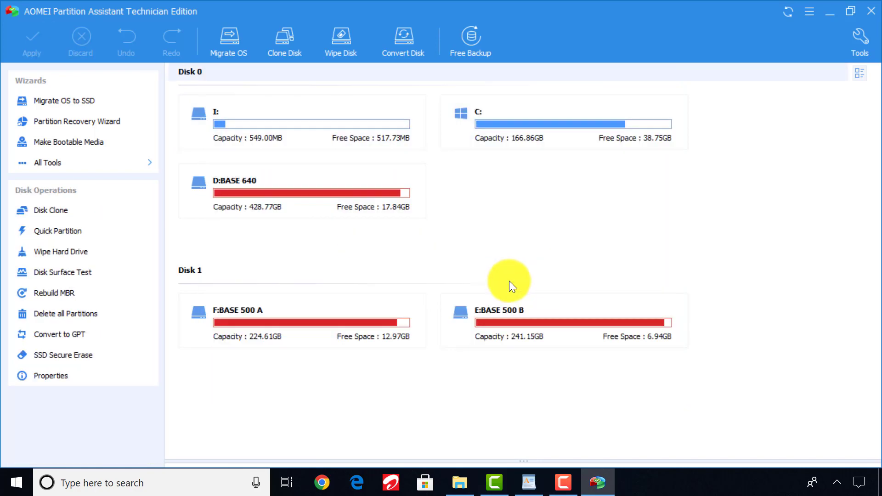
{"action": "mouse_move", "coordinate": [825, 14]}
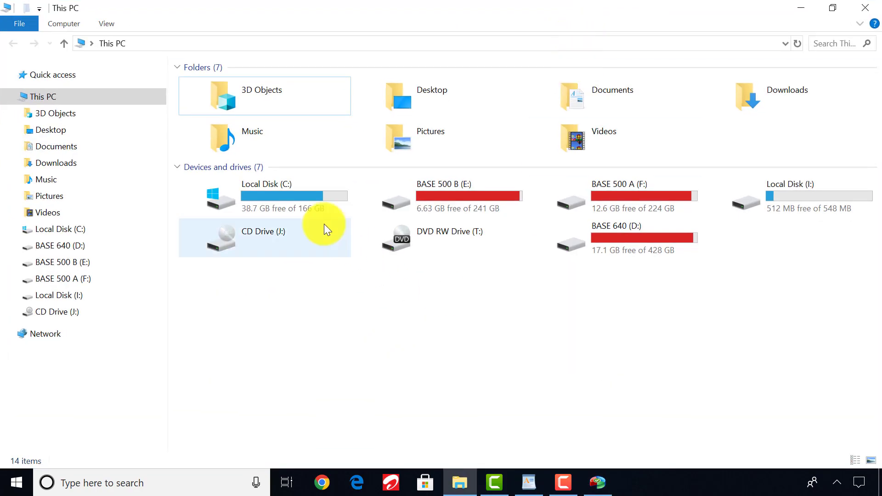
{"action": "mouse_move", "coordinate": [359, 207]}
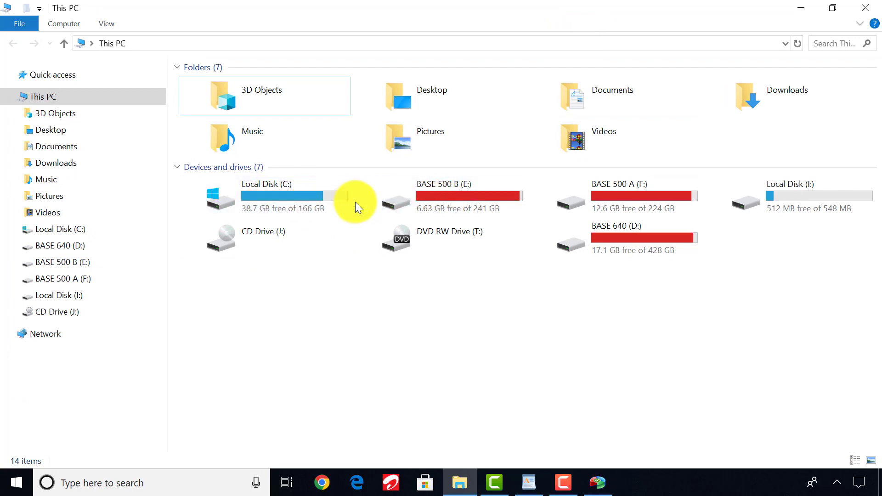
Step: Select Local Disk (C:) in This PC, confirming 38.7 GB free of 166 GB
{"action": "left_click", "coordinate": [267, 196]}
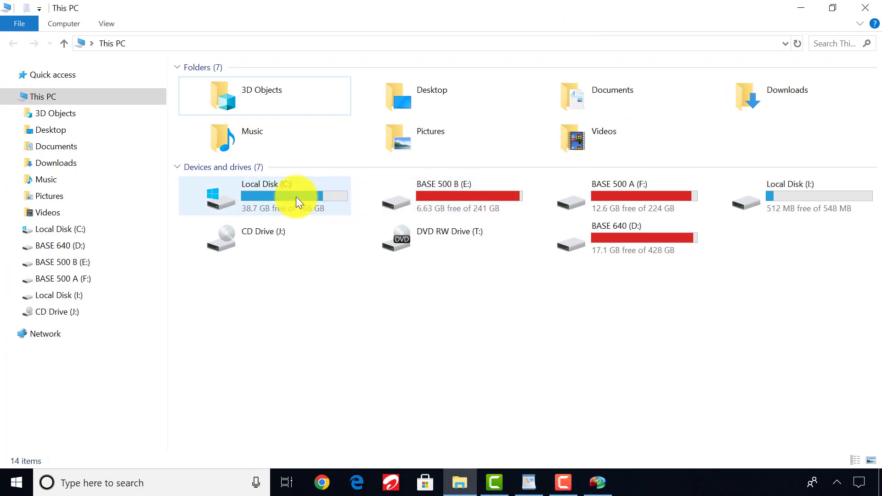
{"action": "left_click", "coordinate": [266, 196]}
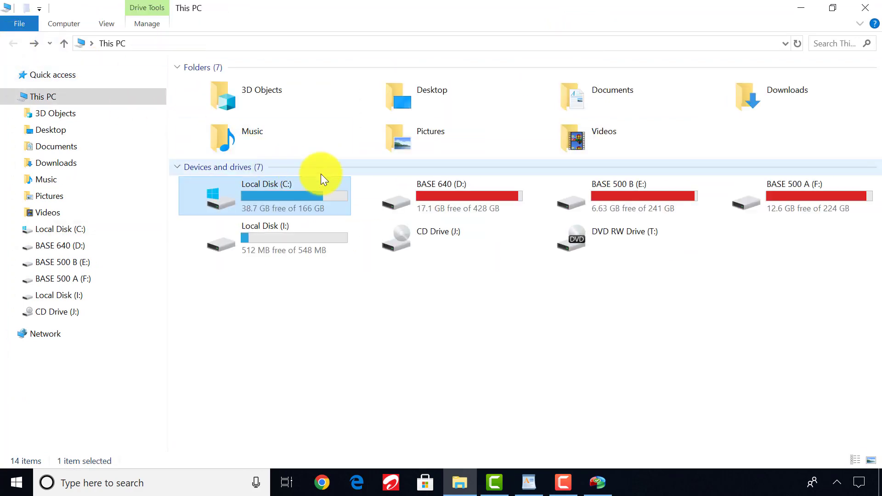